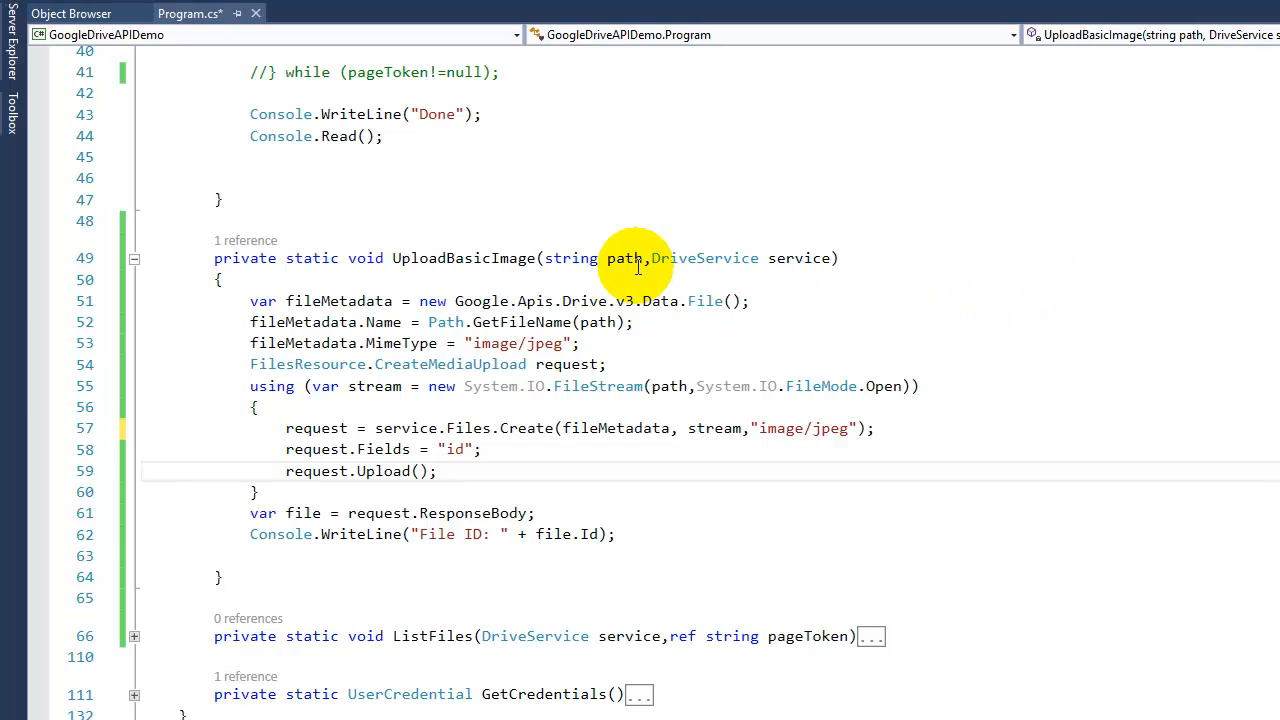
Write UploadBasicImage with JPEG metadata, a FileStream create request, Upload, and file.Id print.
double_click(464, 258)
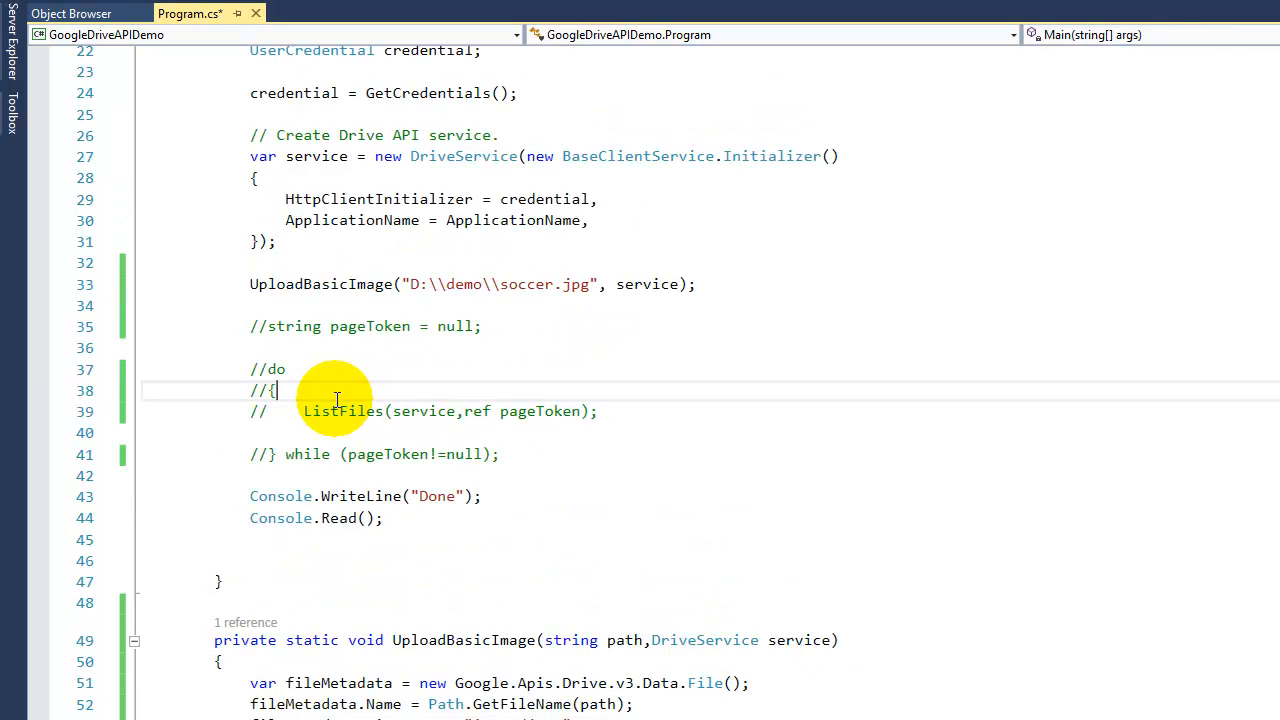
double_click(343, 411)
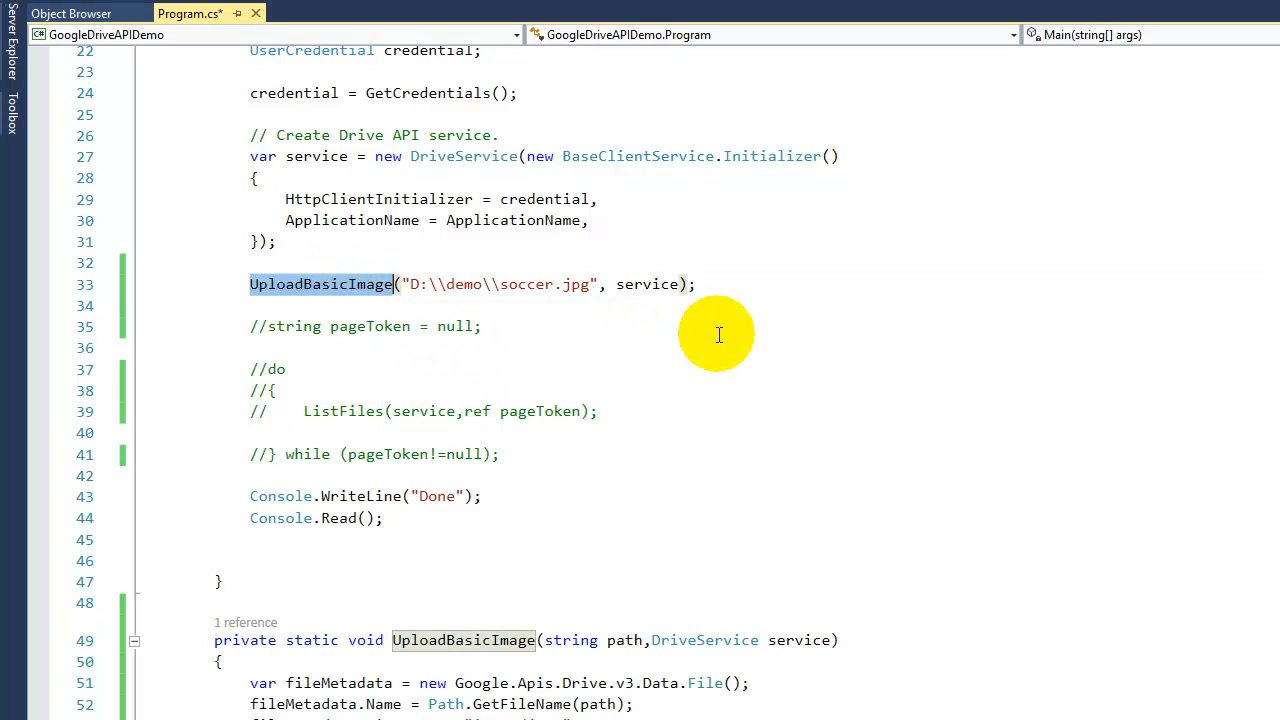
mouse_move(961, 455)
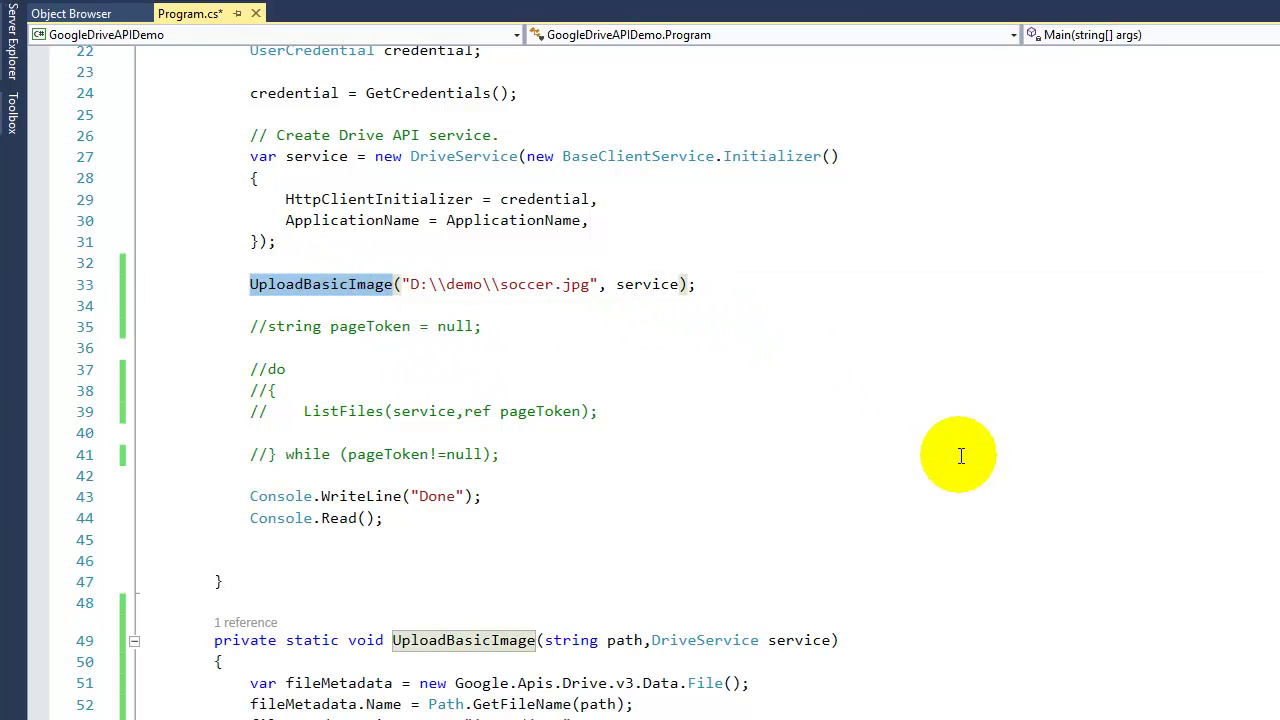
mouse_move(424, 289)
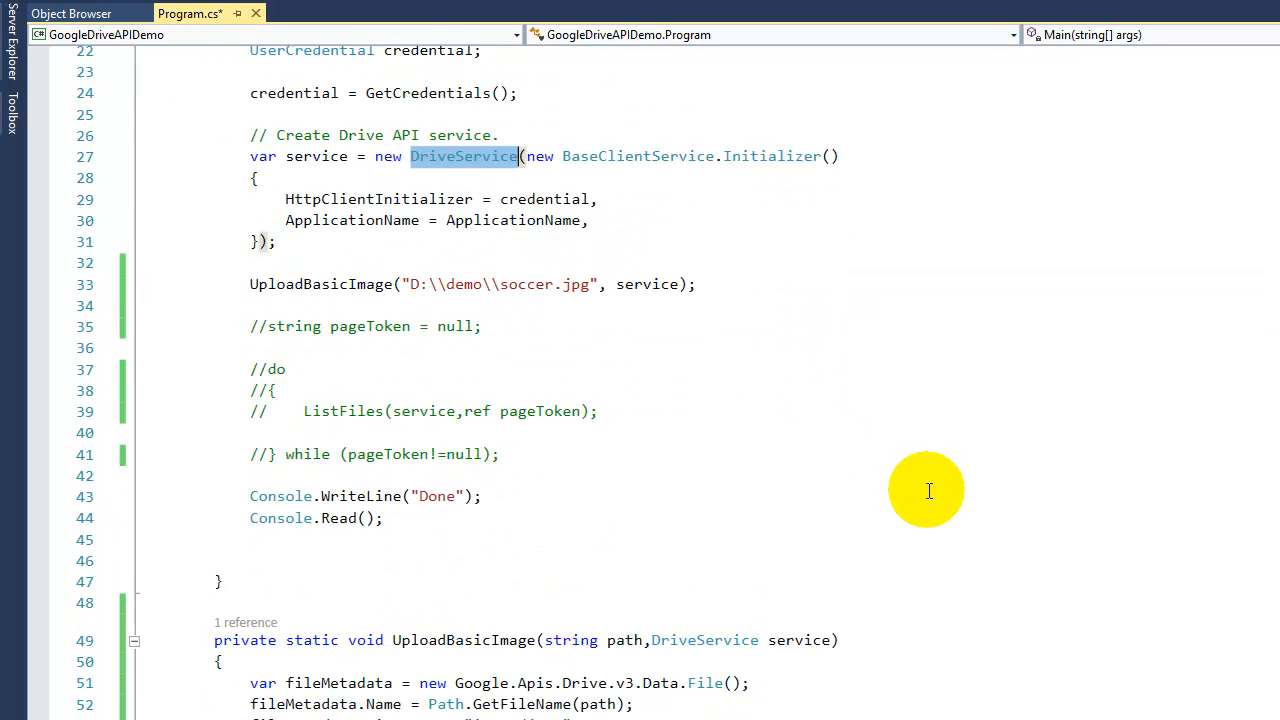
scroll(down, 3)
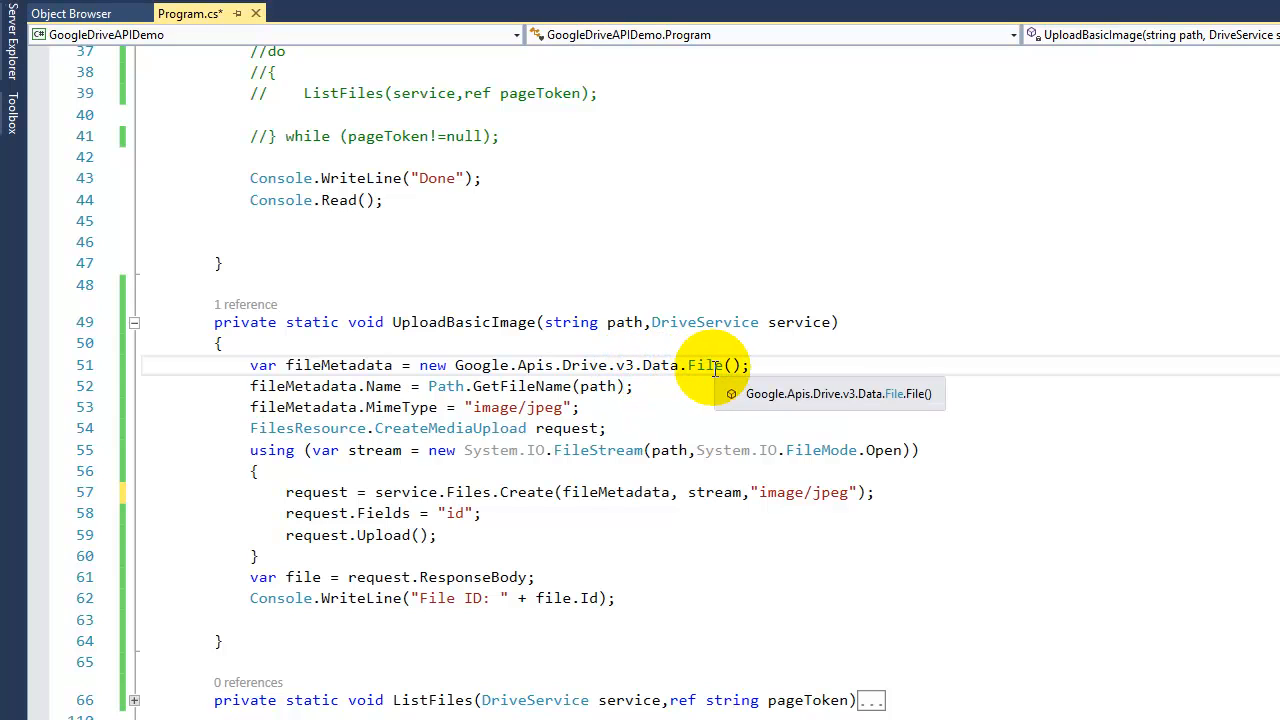
mouse_move(540, 450)
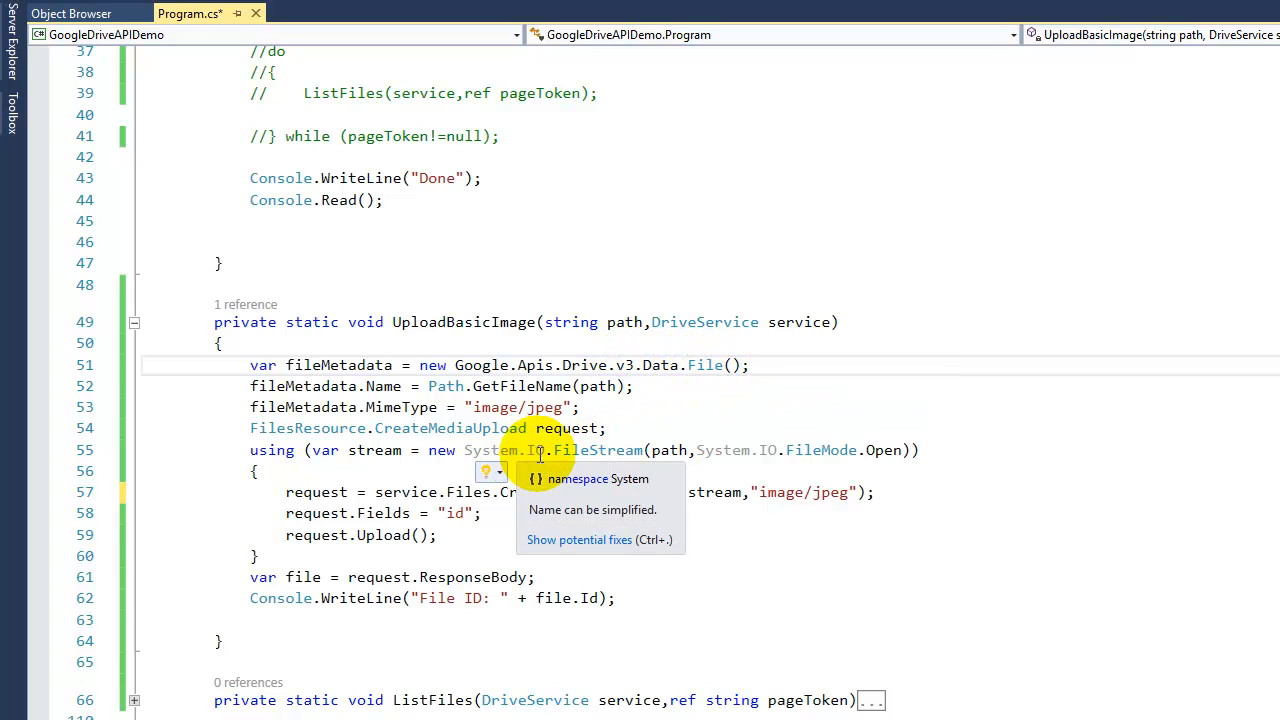
mouse_move(600, 450)
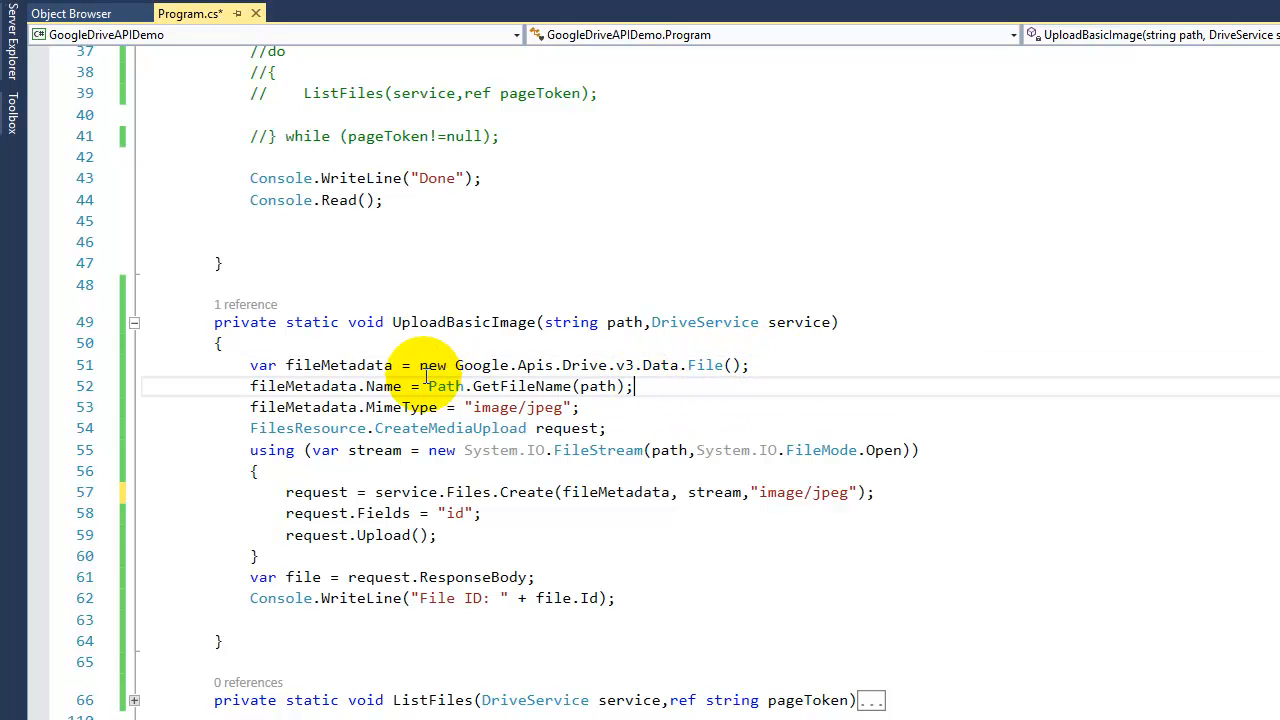
mouse_move(385, 386)
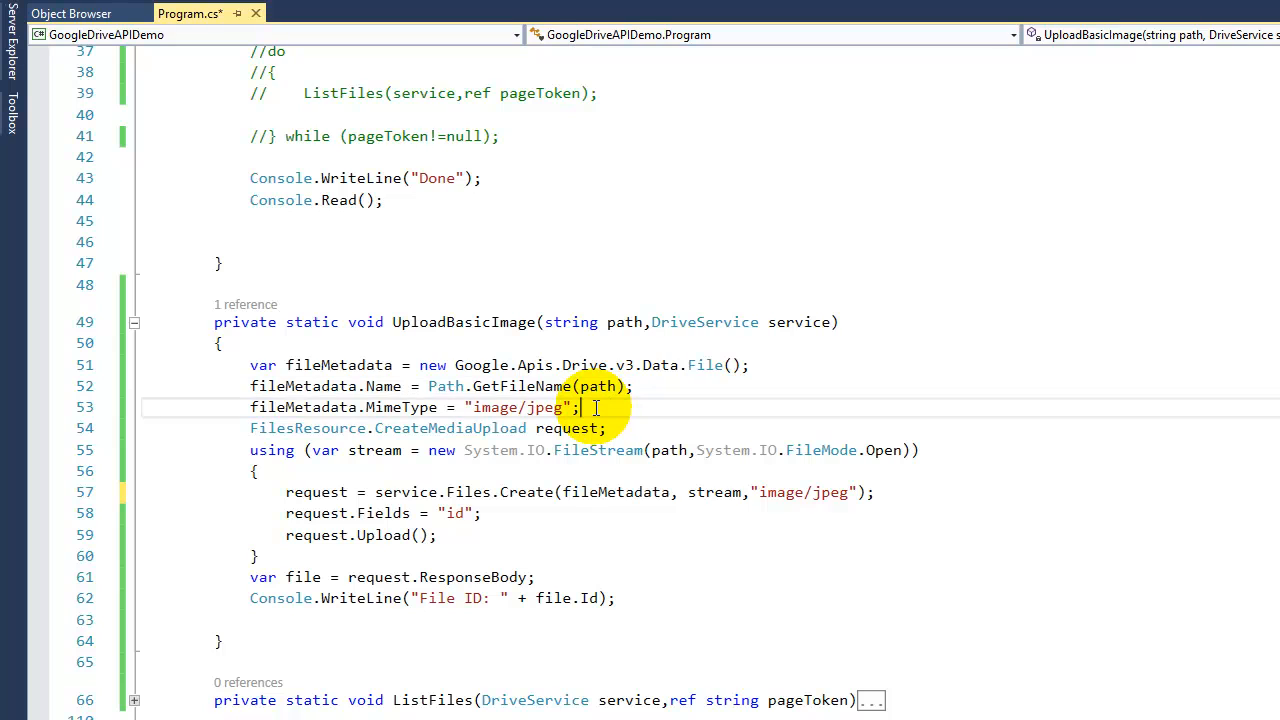
mouse_move(540, 407)
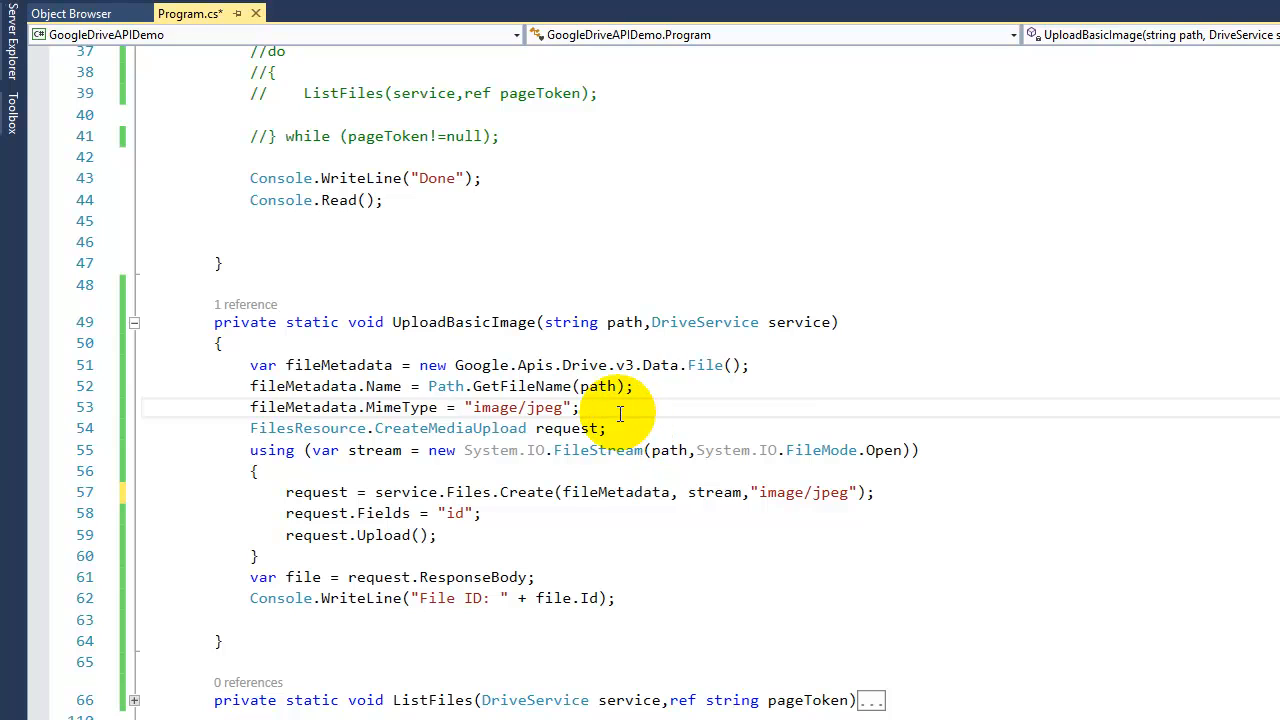
mouse_move(330, 428)
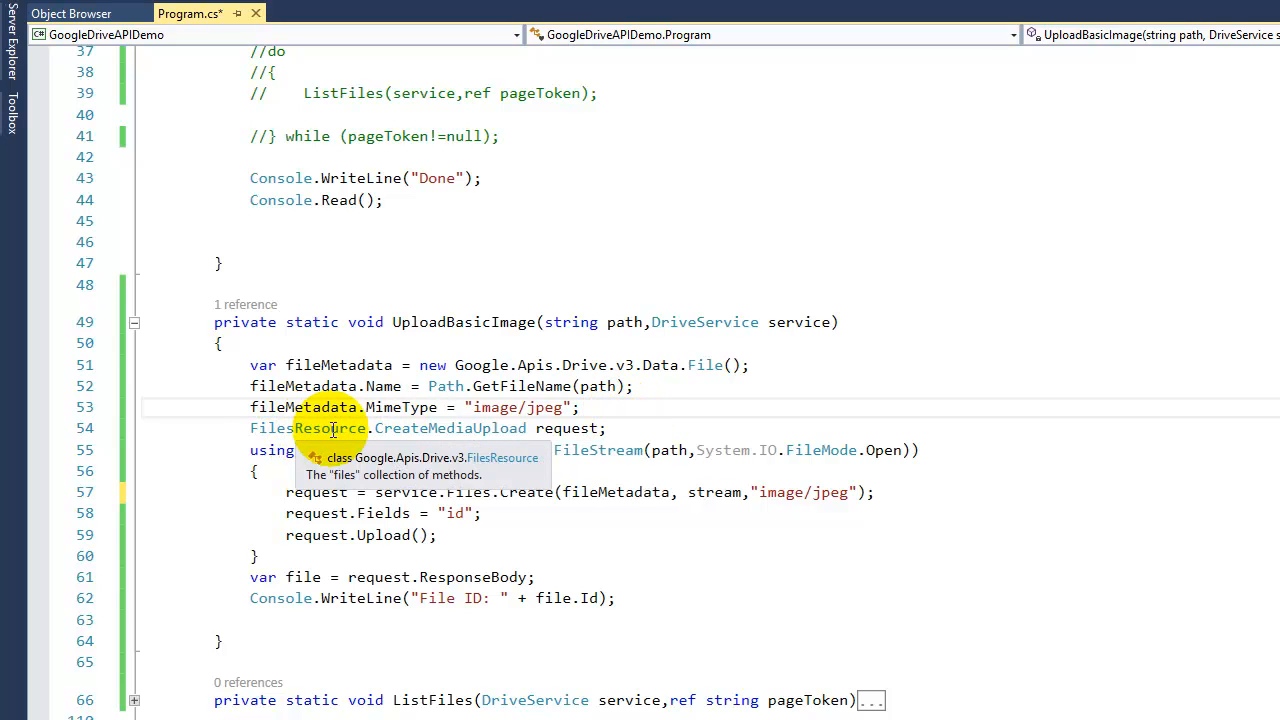
mouse_move(580, 428)
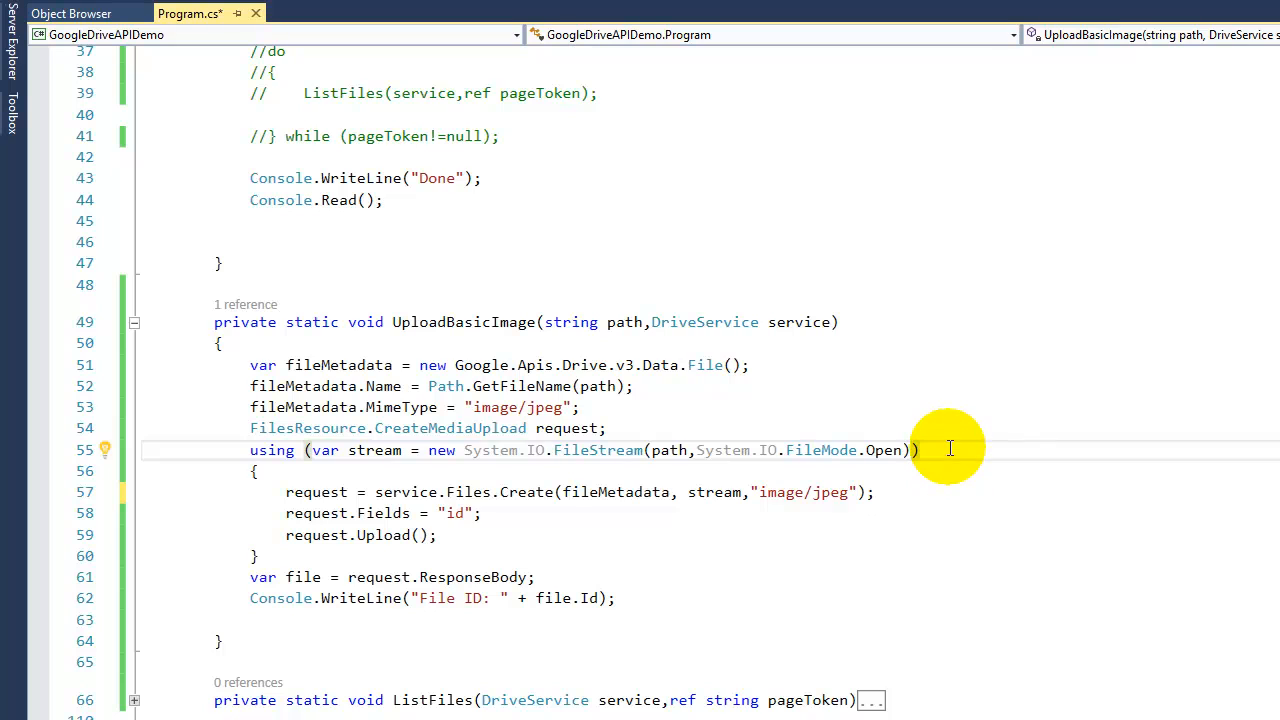
mouse_move(662, 450)
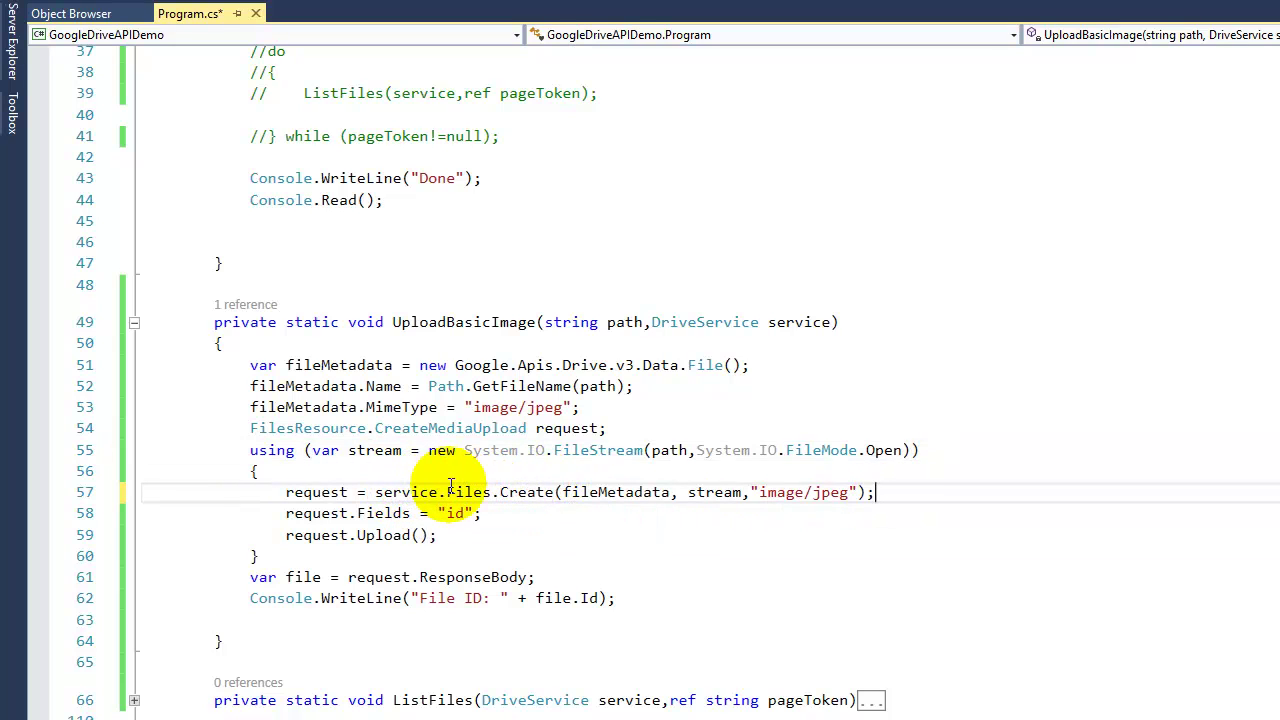
mouse_move(580, 492)
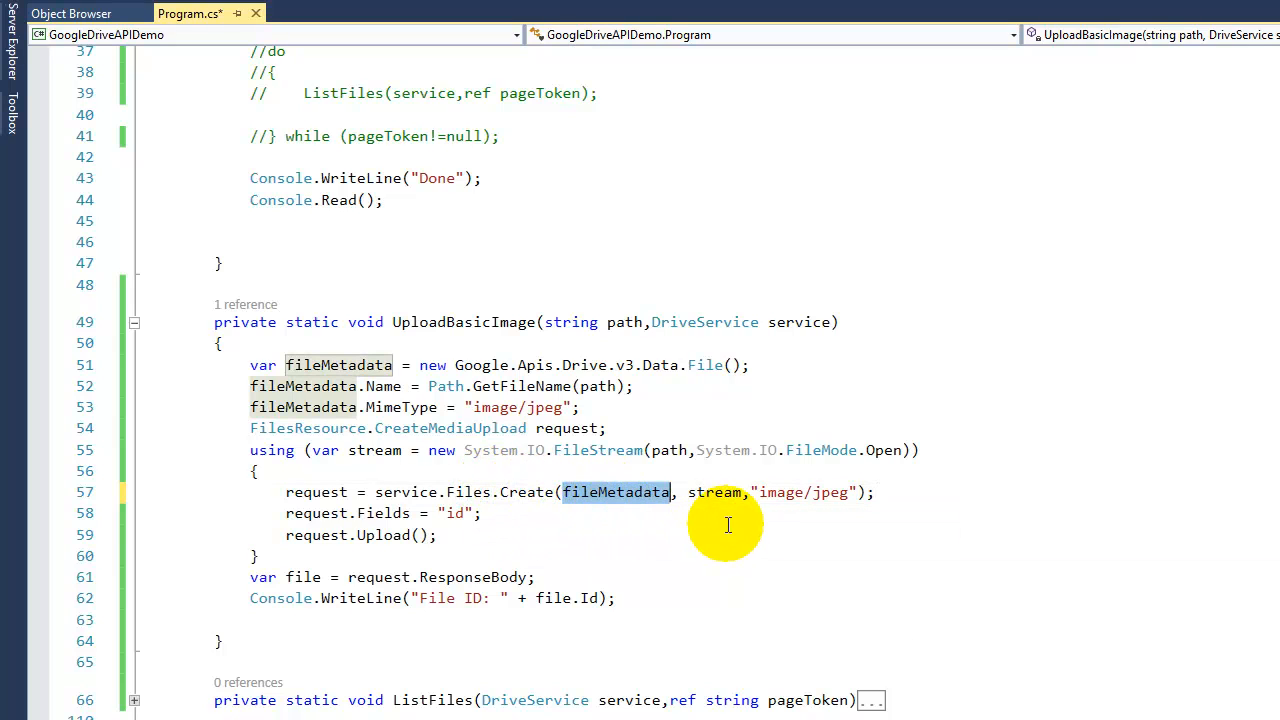
click(714, 492)
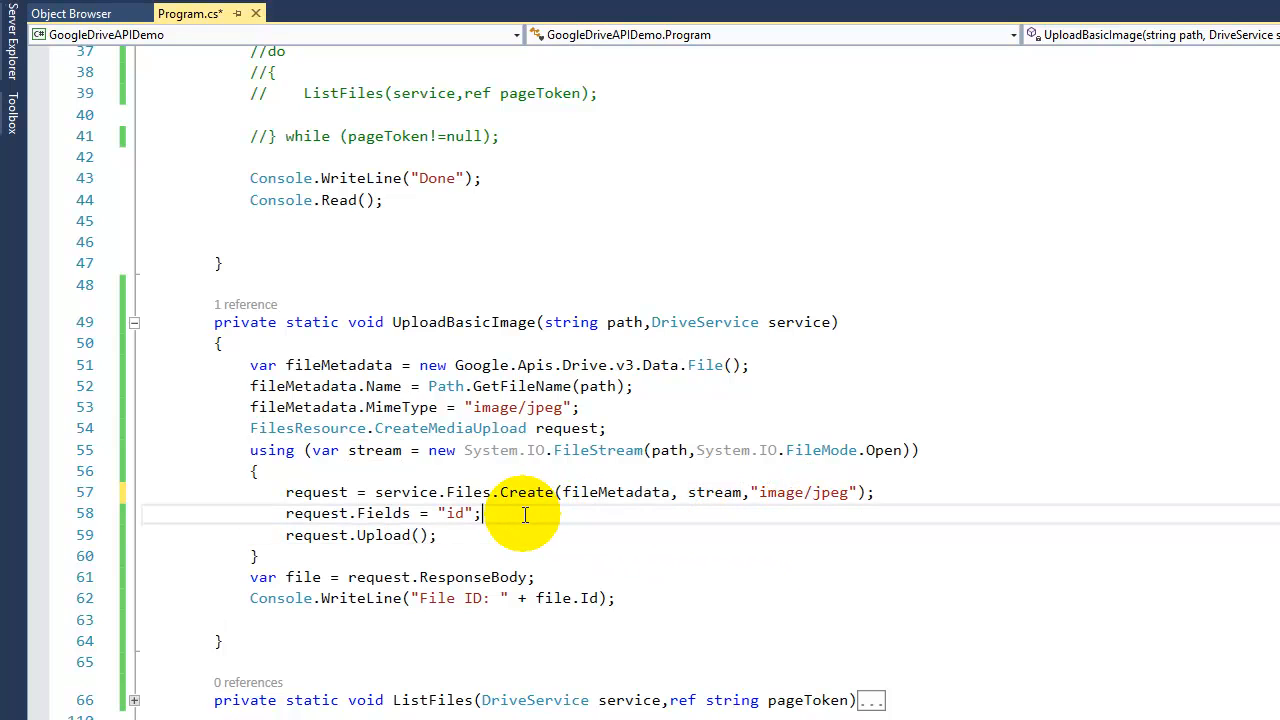
mouse_move(460, 513)
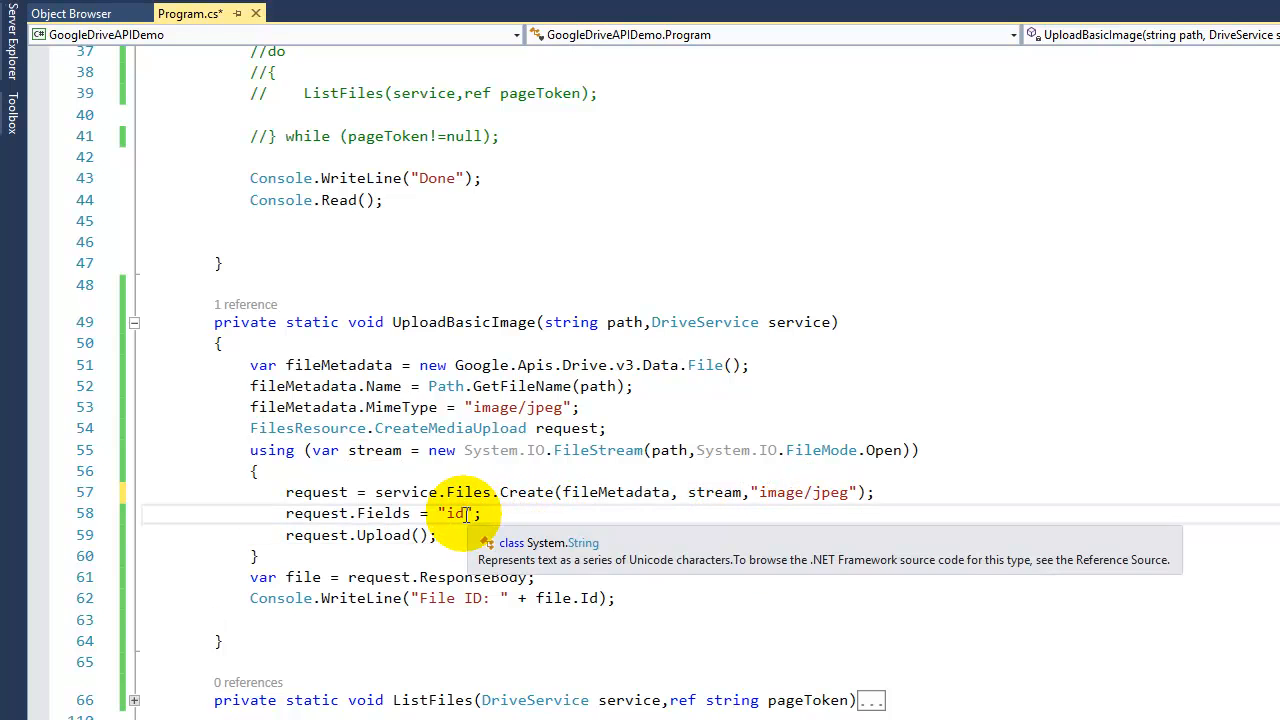
mouse_move(492, 513)
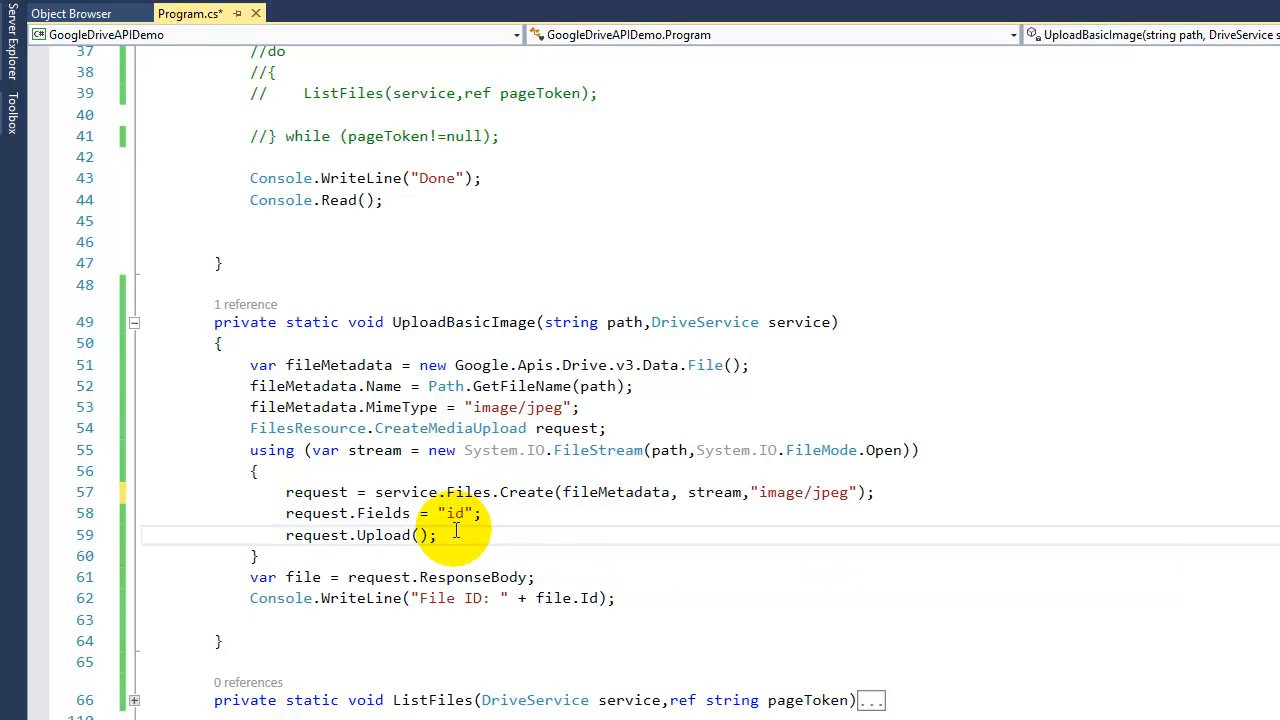
mouse_move(398, 513)
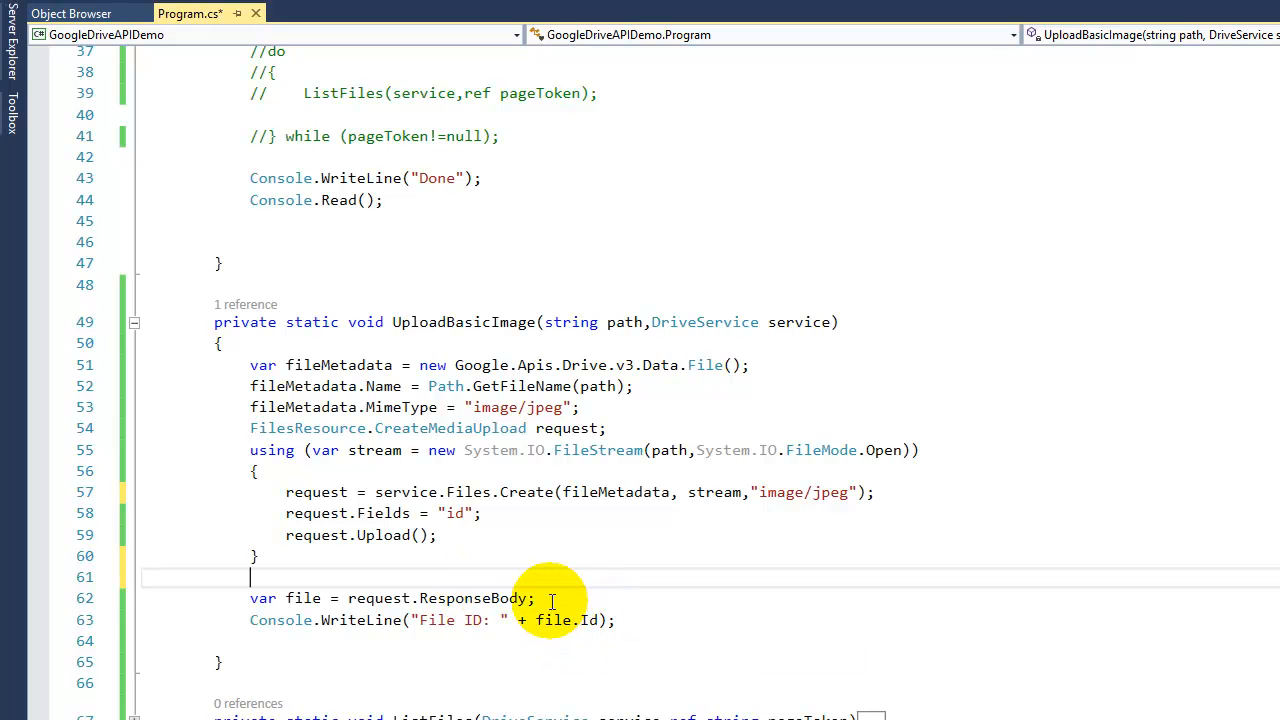
Insert a blank line after var file = request.ResponseBody; and run the program.
key(Enter)
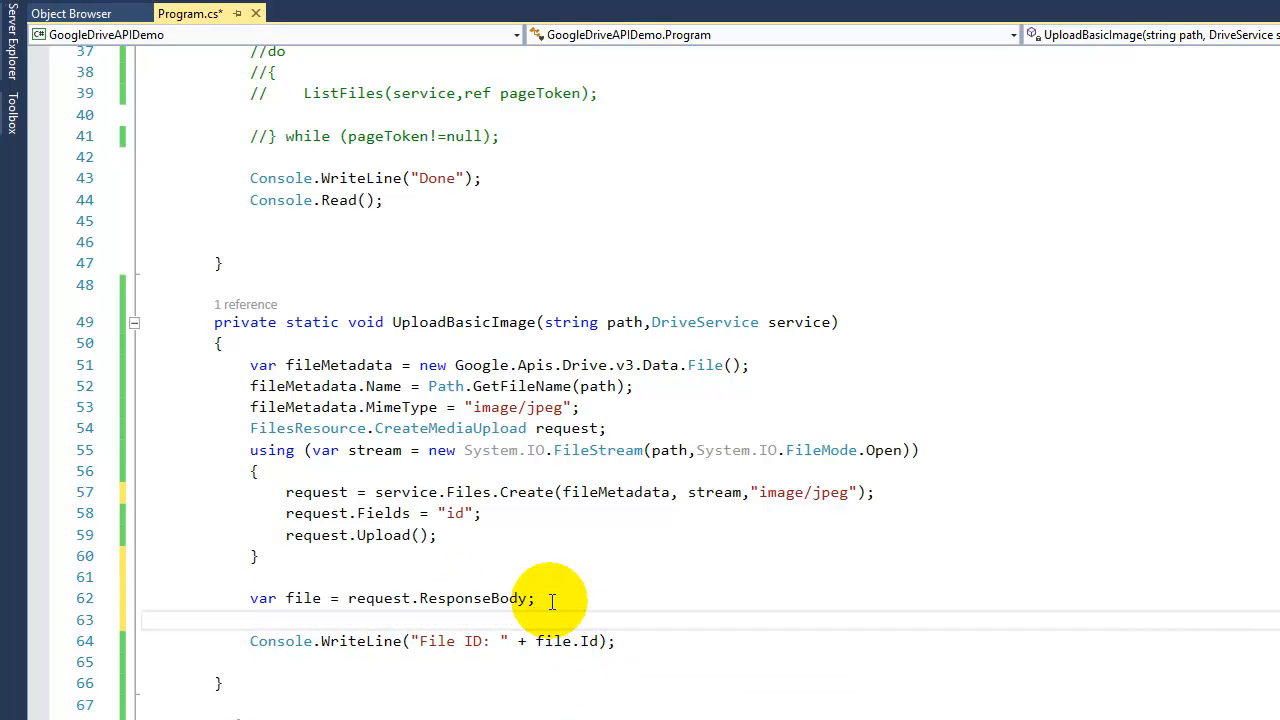
mouse_move(592, 641)
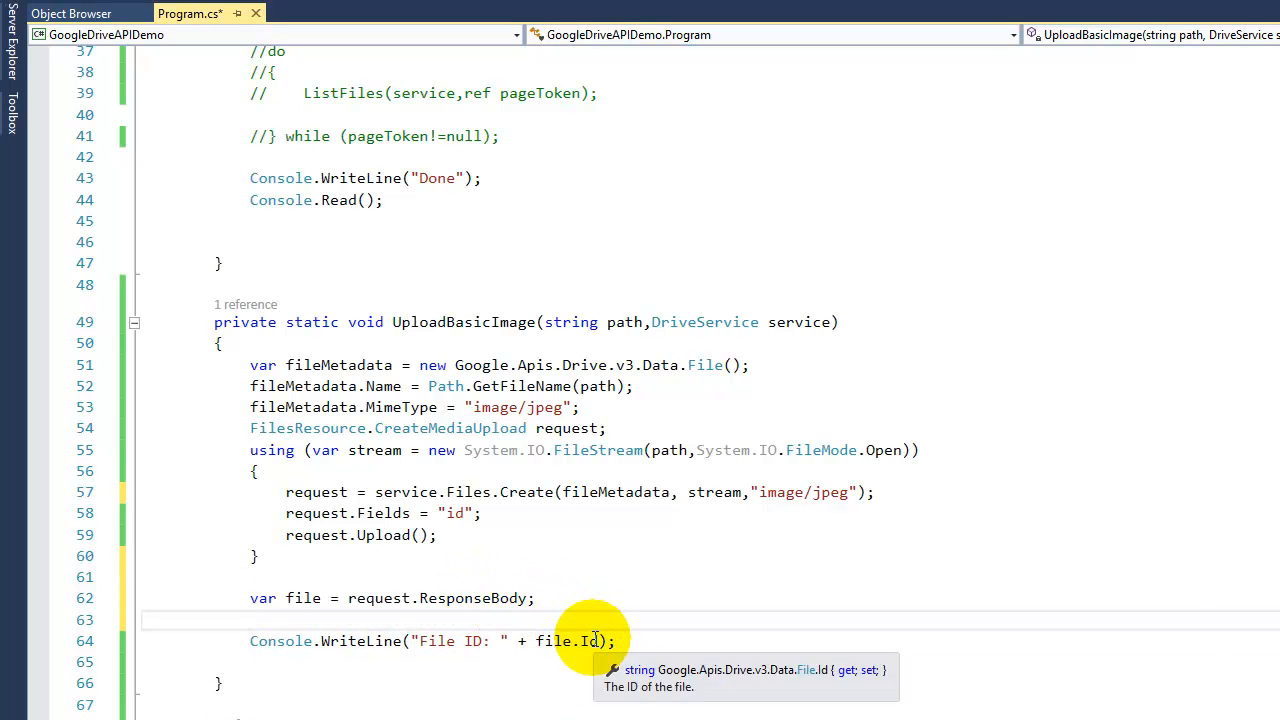
mouse_move(672, 552)
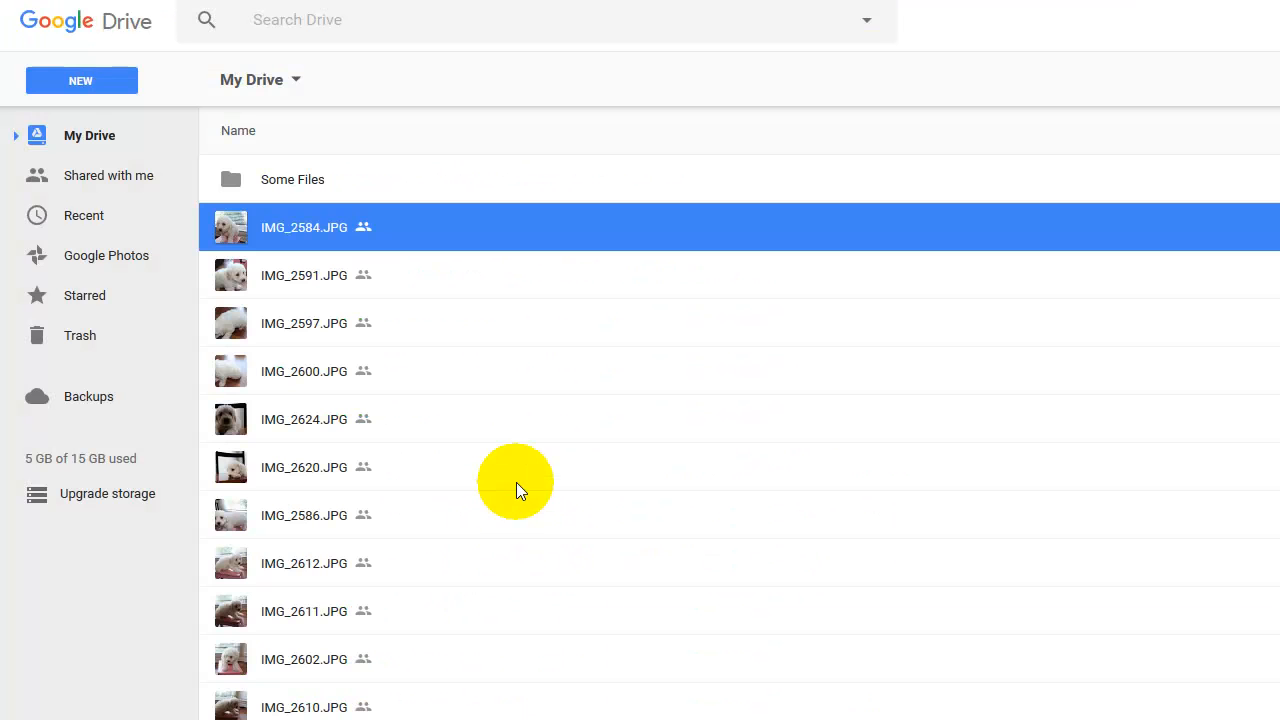
Scroll My Drive to confirm soccer.jpg is listed above the IMG photos.
scroll(down, 3)
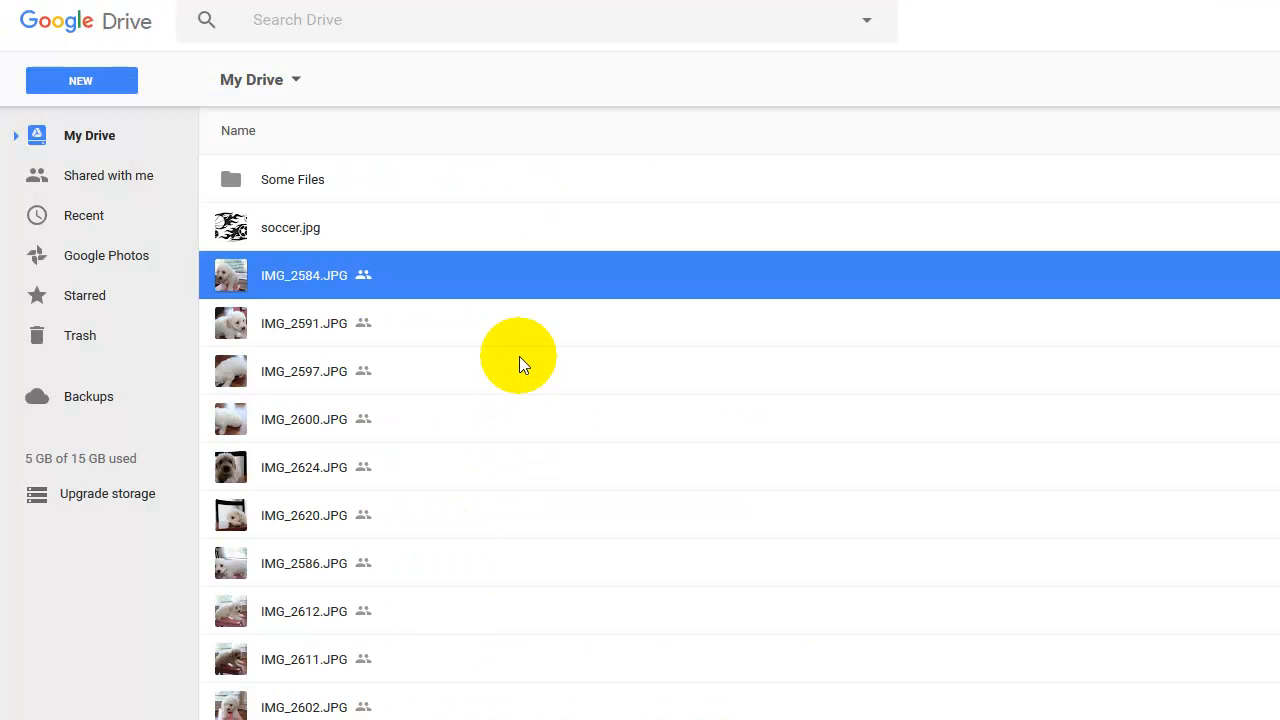
Preview soccer.jpg to confirm the flaming sports balls image, then close the preview.
click(290, 227)
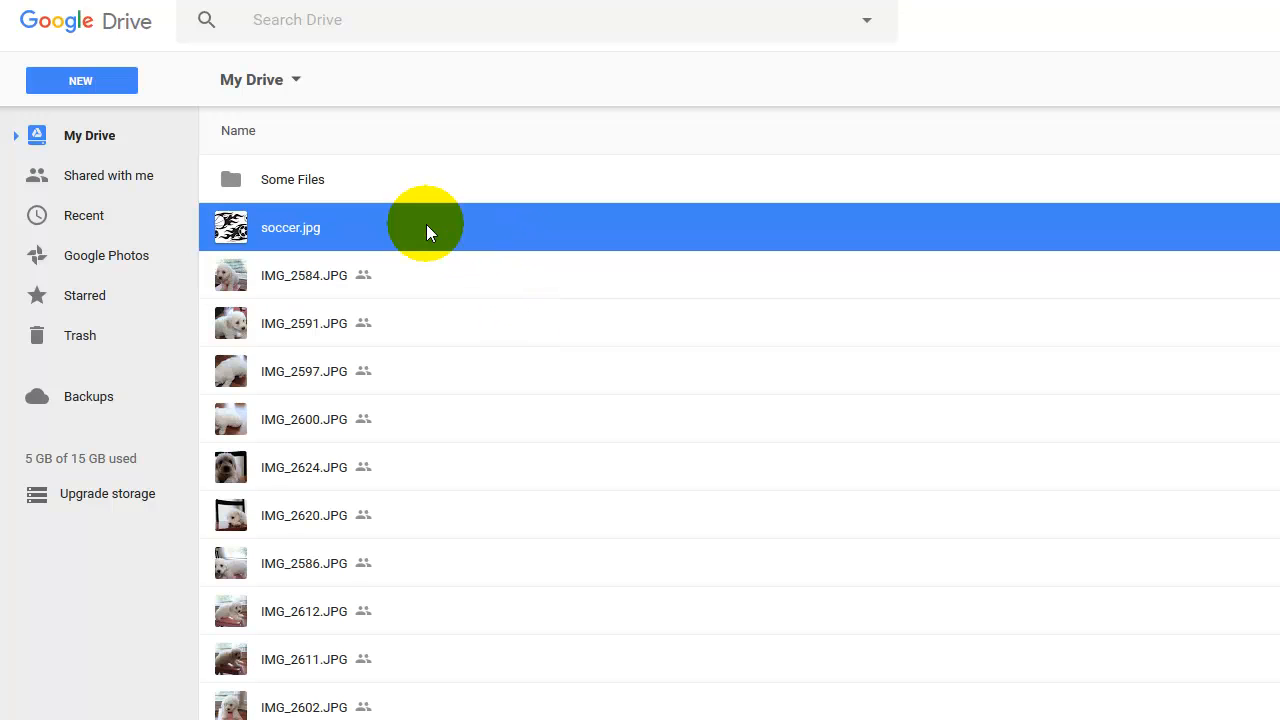
double_click(290, 227)
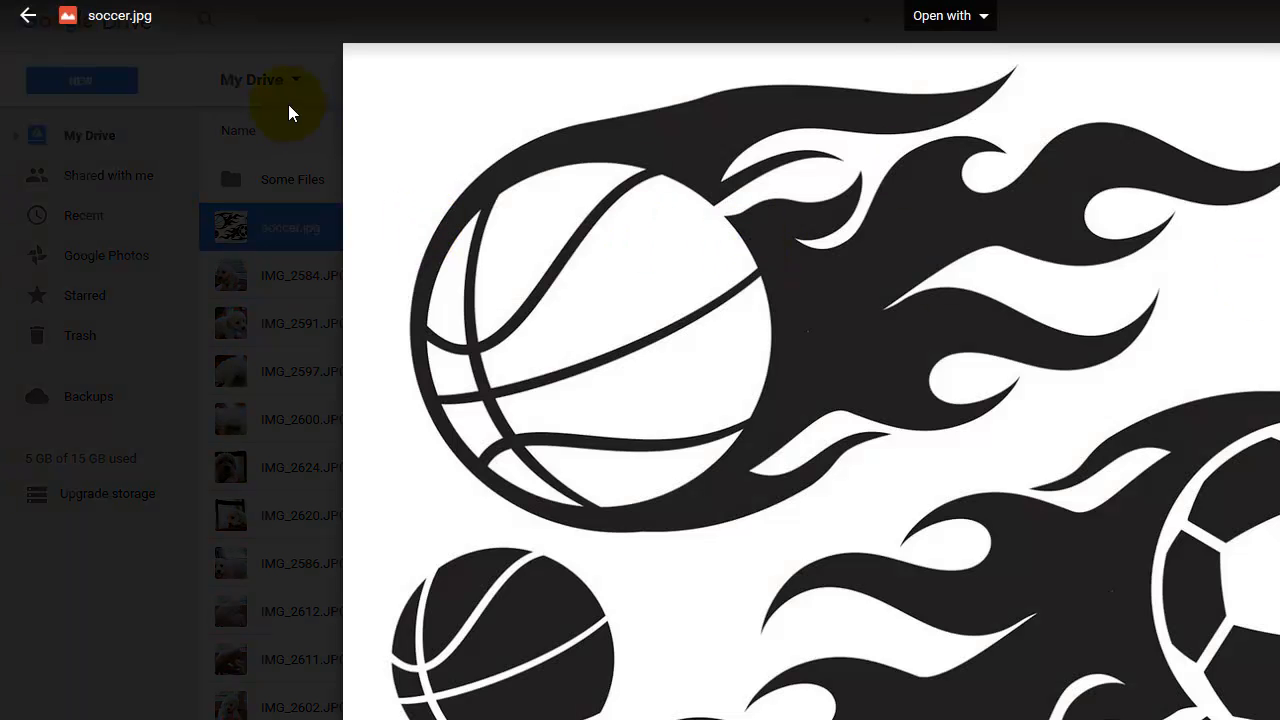
click(40, 23)
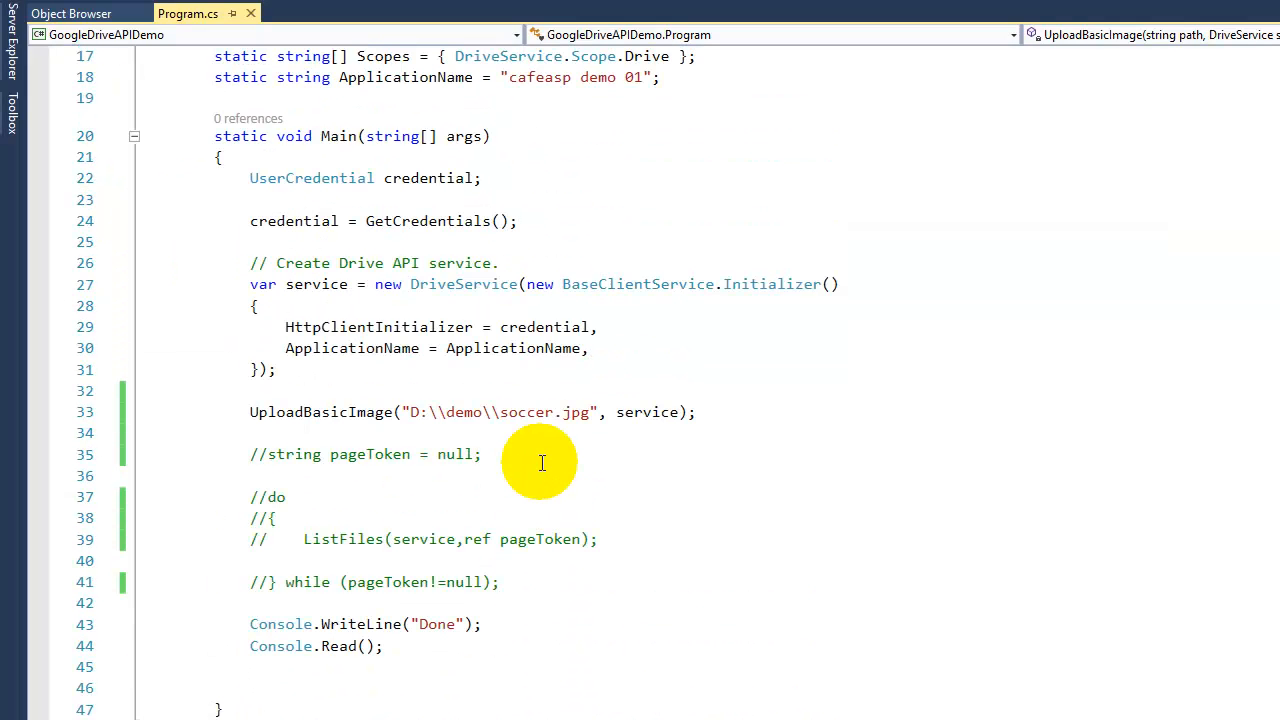
scroll(down, 3)
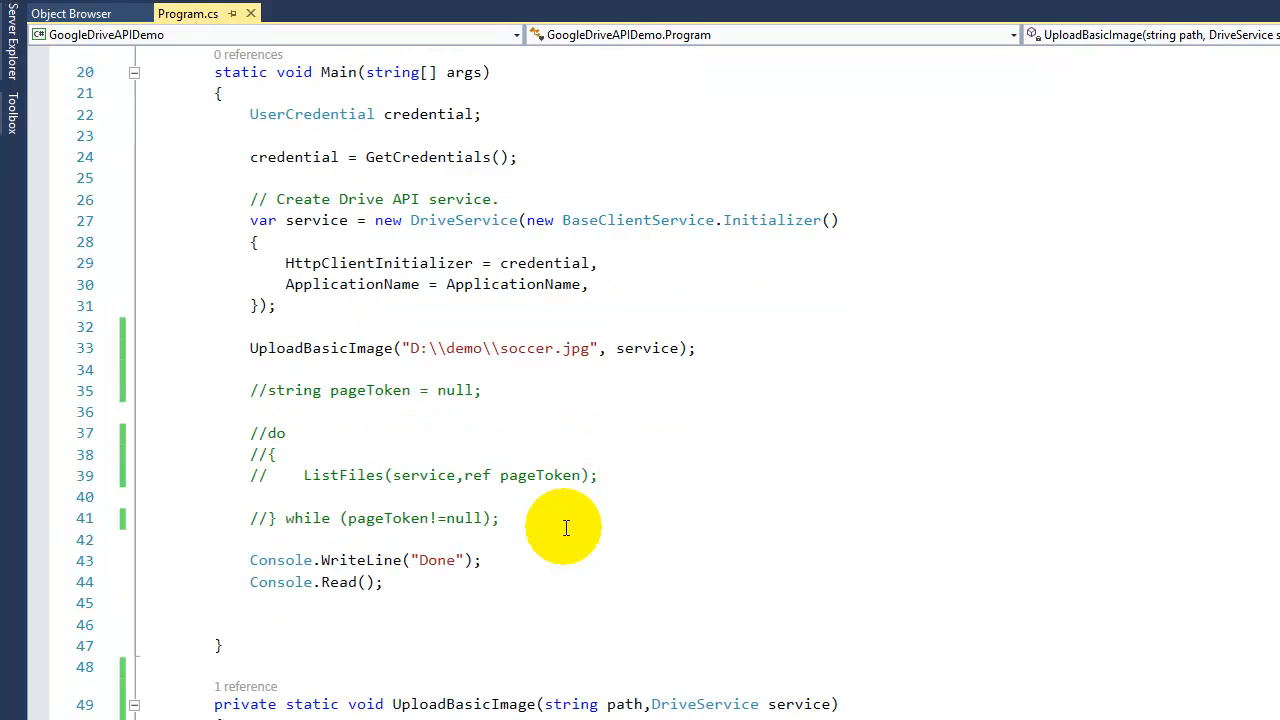
scroll(down, 3)
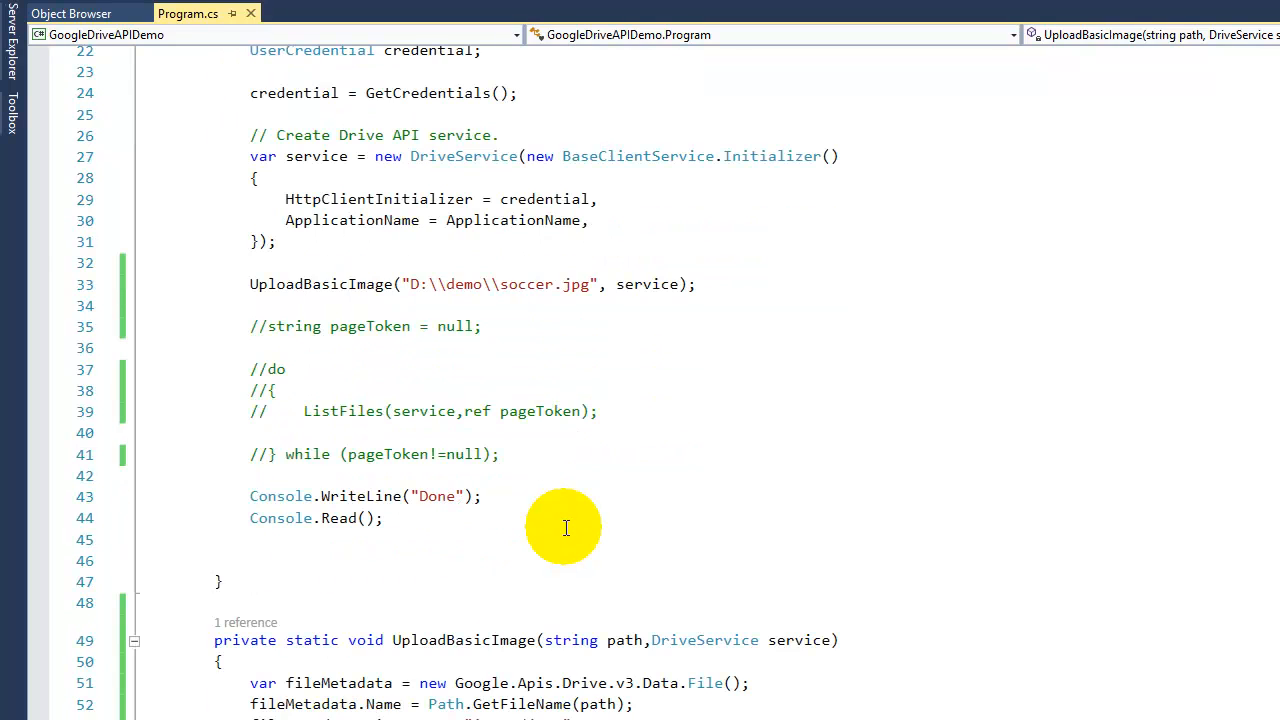
scroll(down, 3)
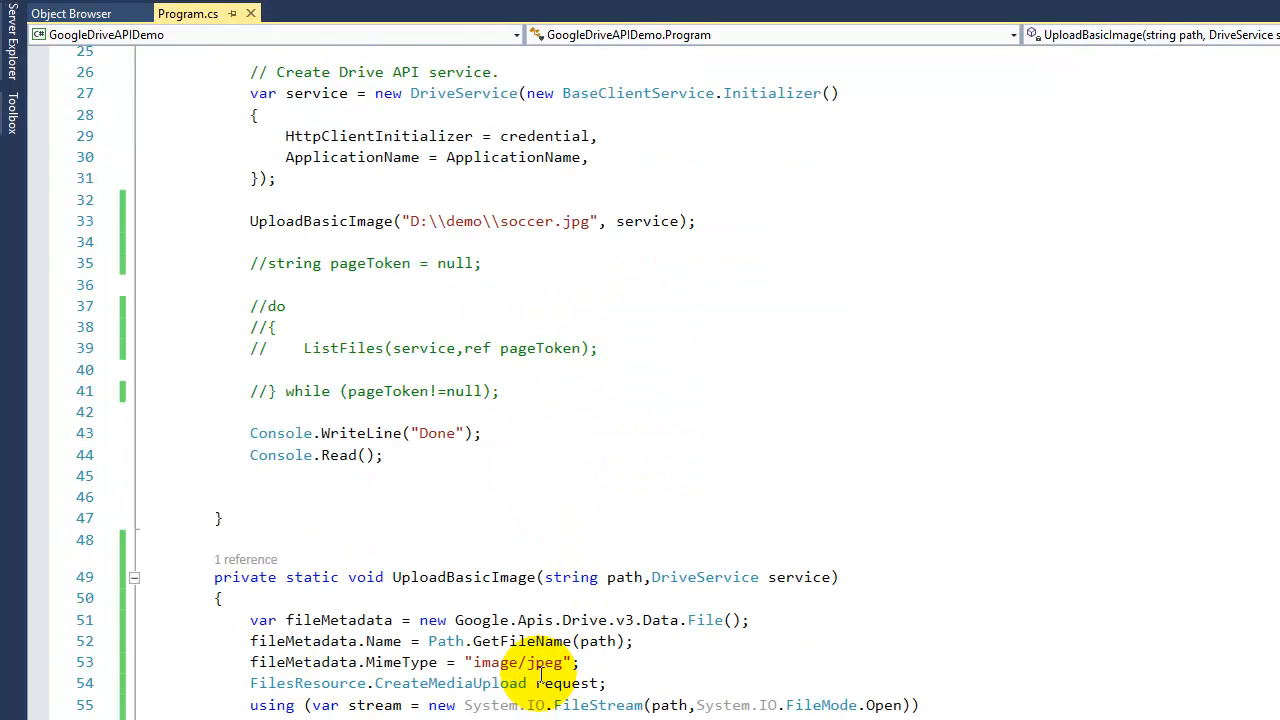
mouse_move(570, 664)
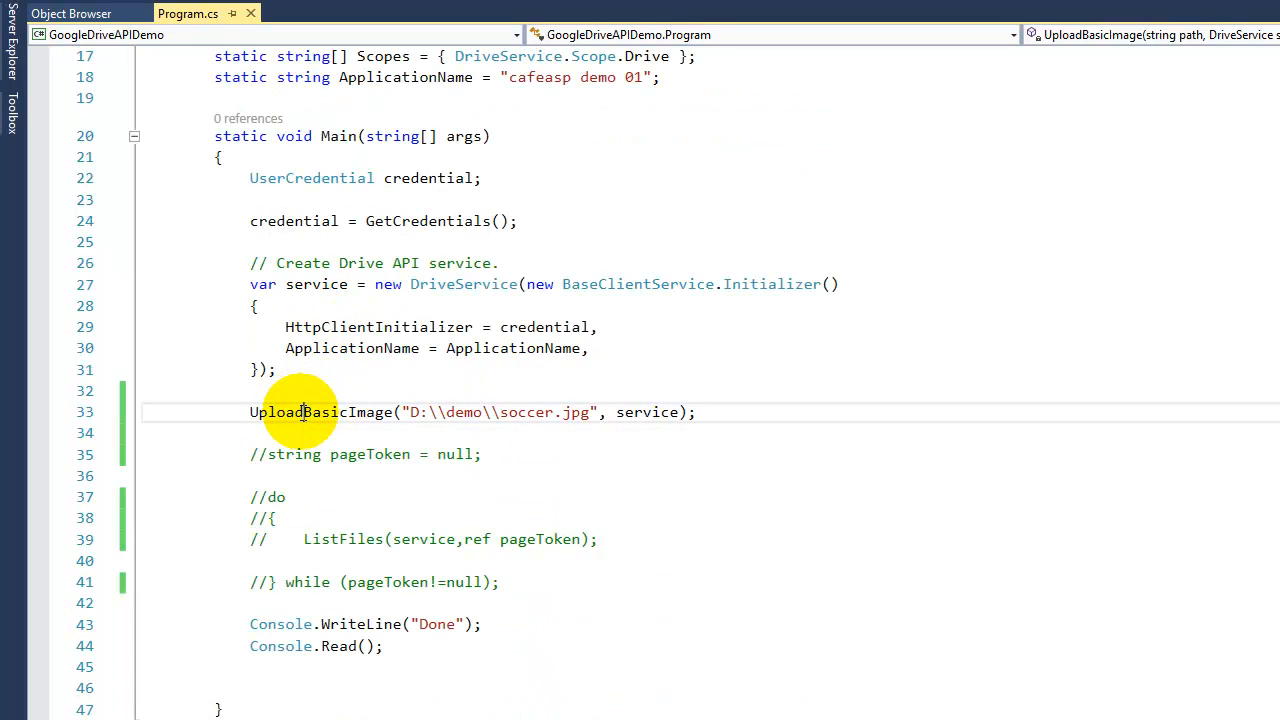
double_click(320, 412)
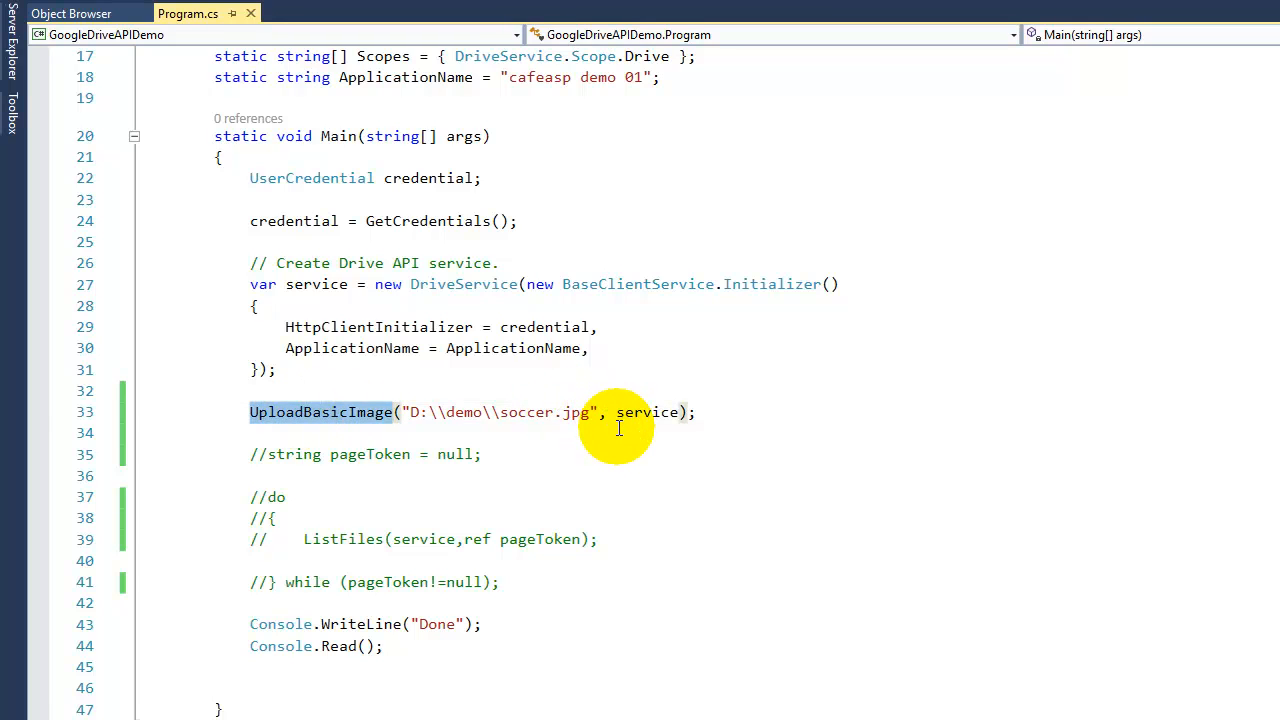
scroll(down, 3)
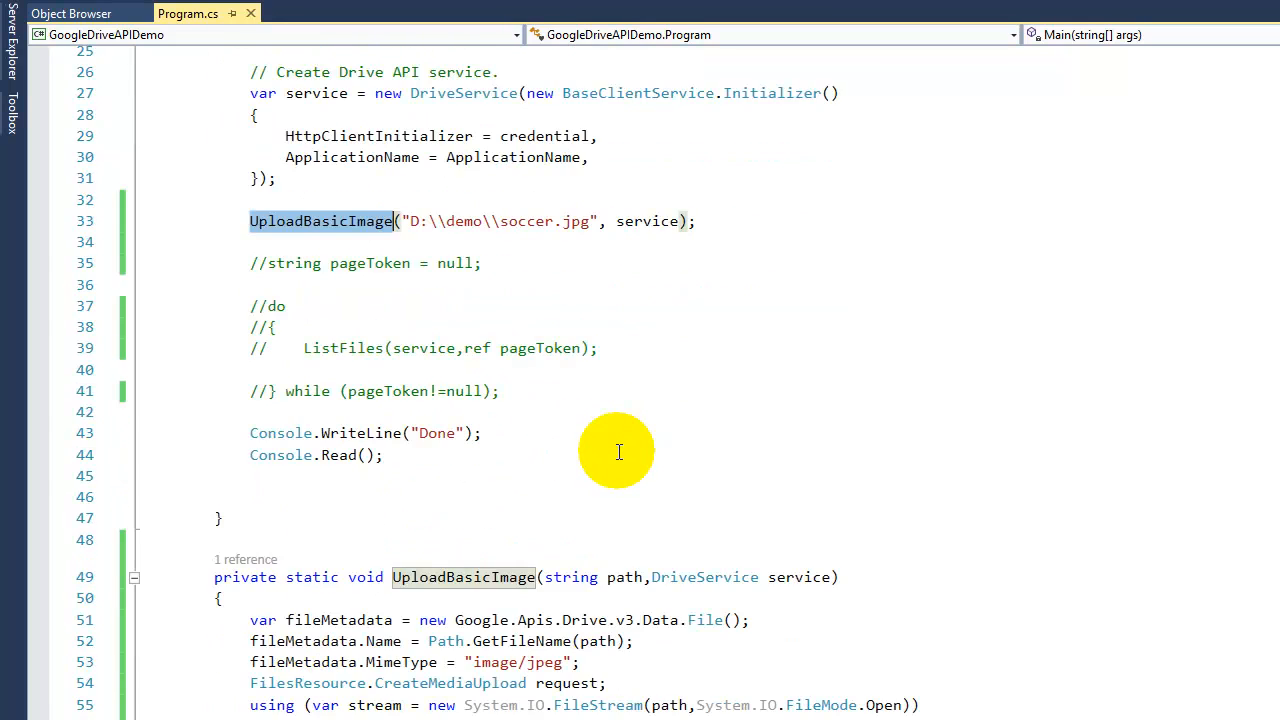
scroll(down, 3)
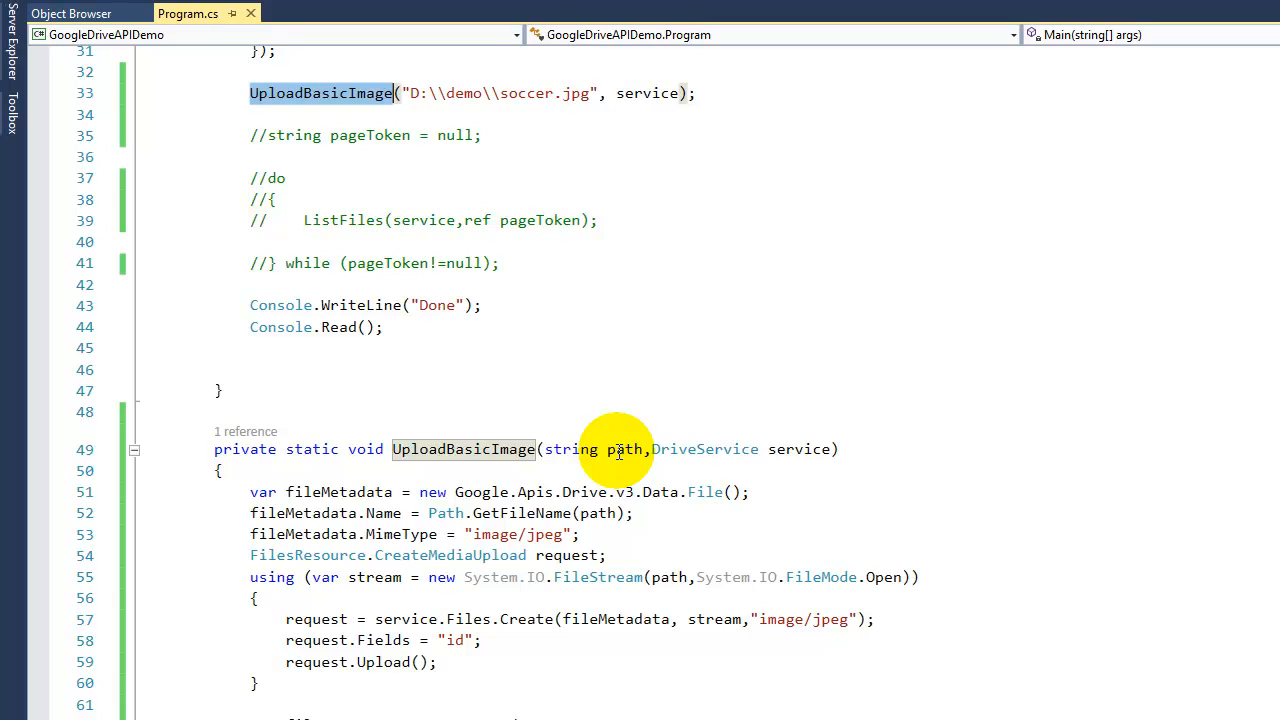
scroll(down, 3)
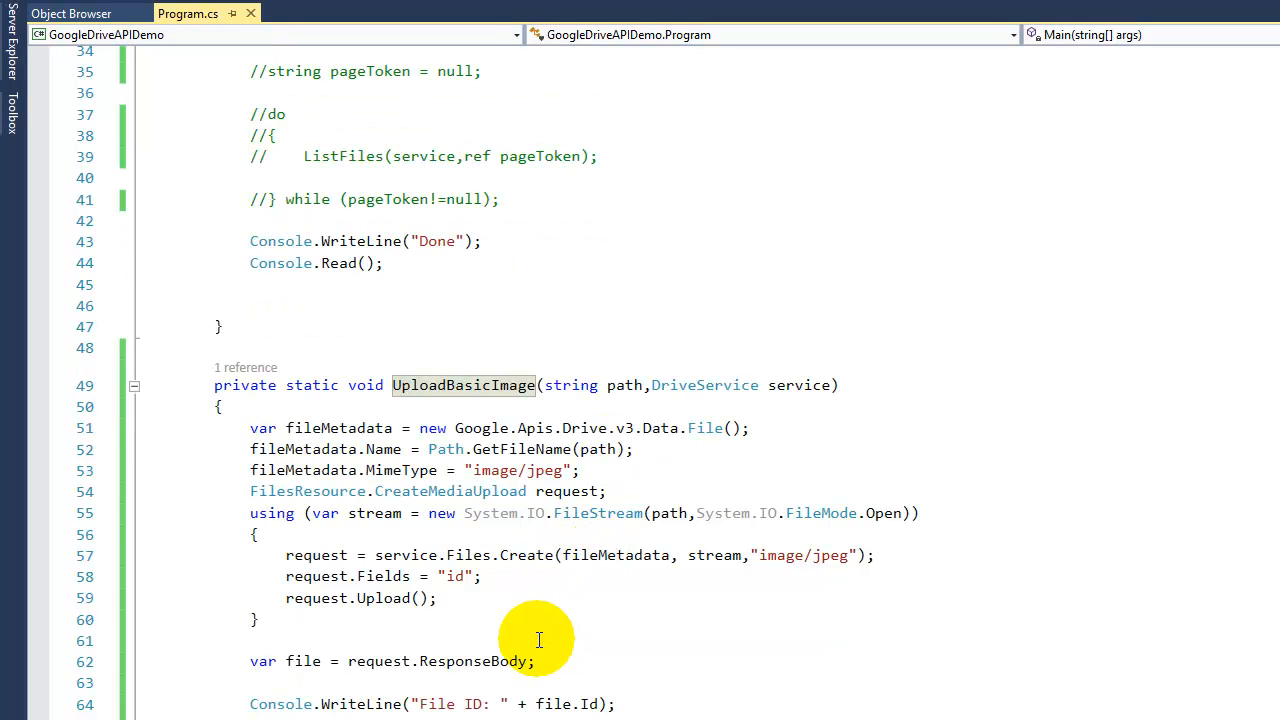